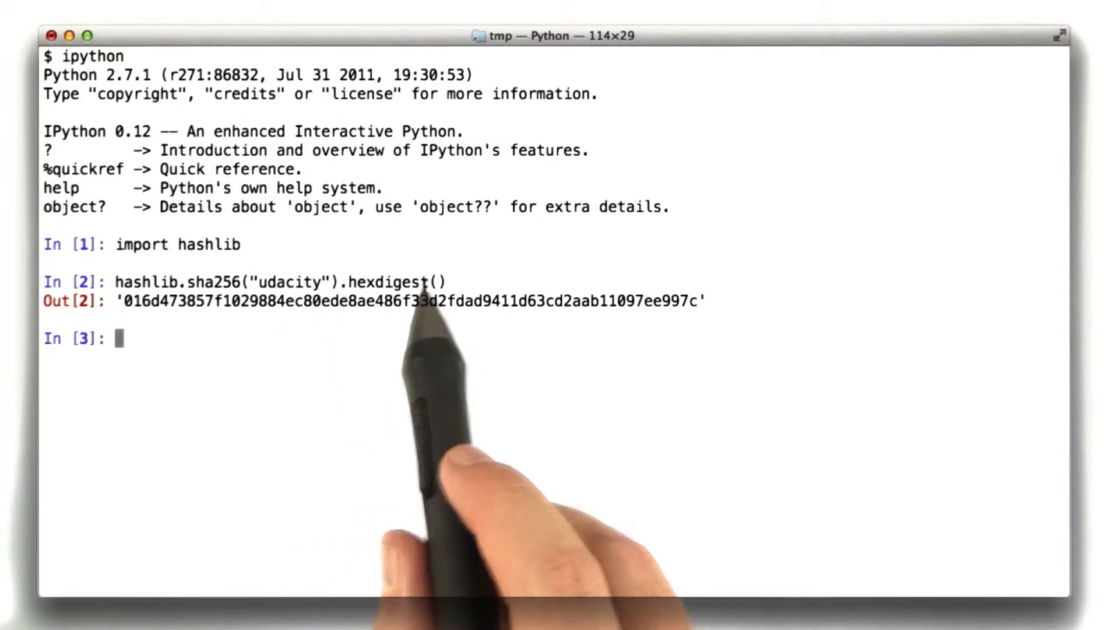
Enter hashlib.sha256("udacity").hexdigest() at the In [3] prompt without executing it yet
left_click_drag(126, 300, 507, 300)
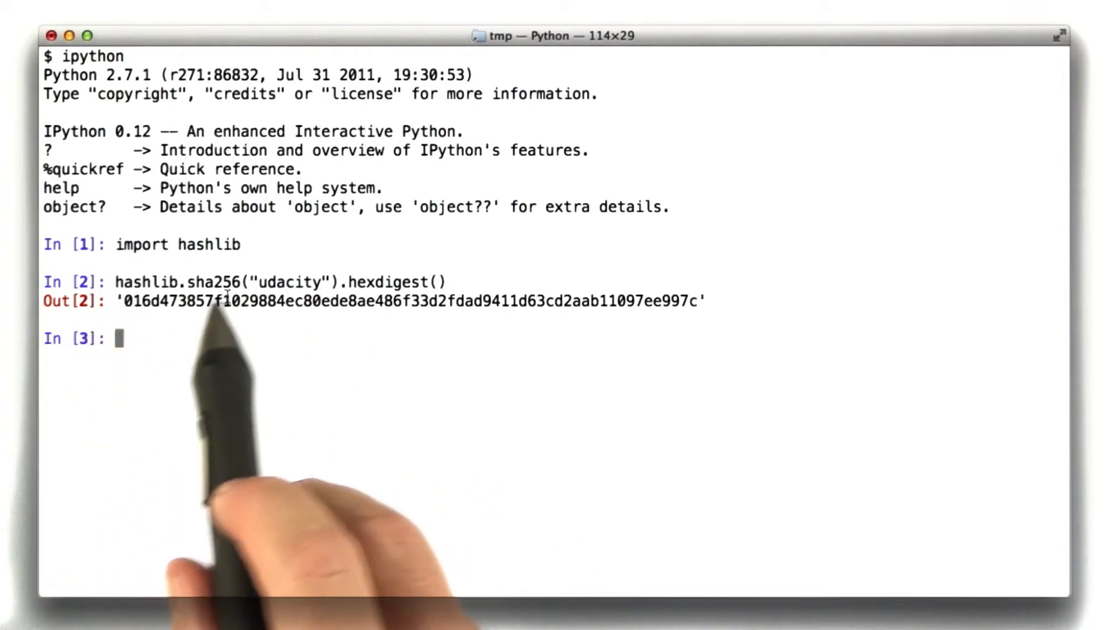
mouse_move(703, 307)
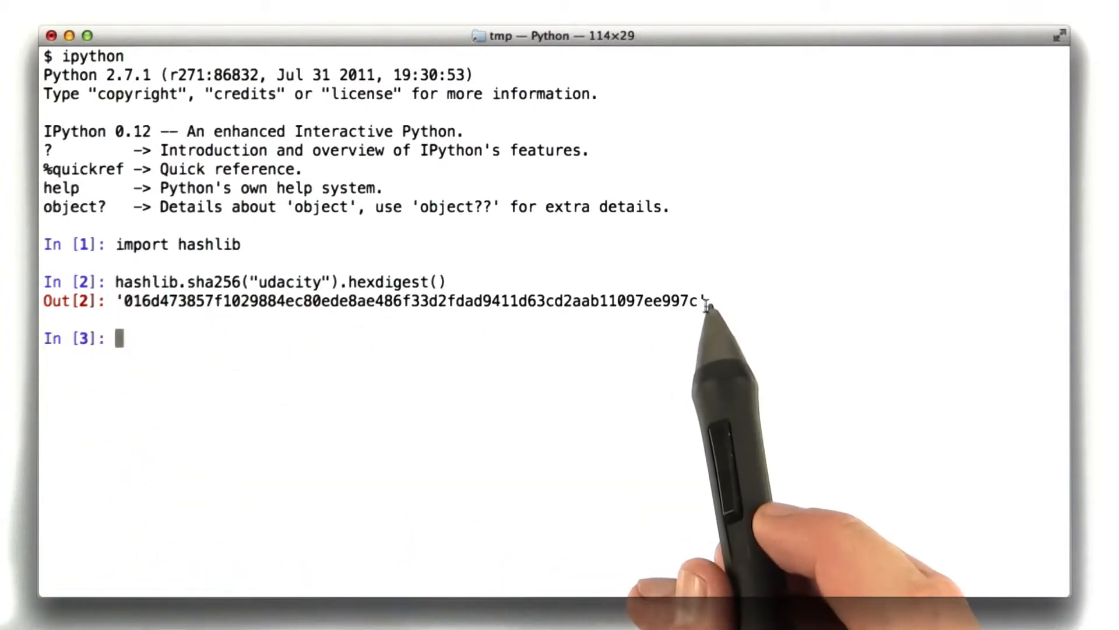
mouse_move(378, 307)
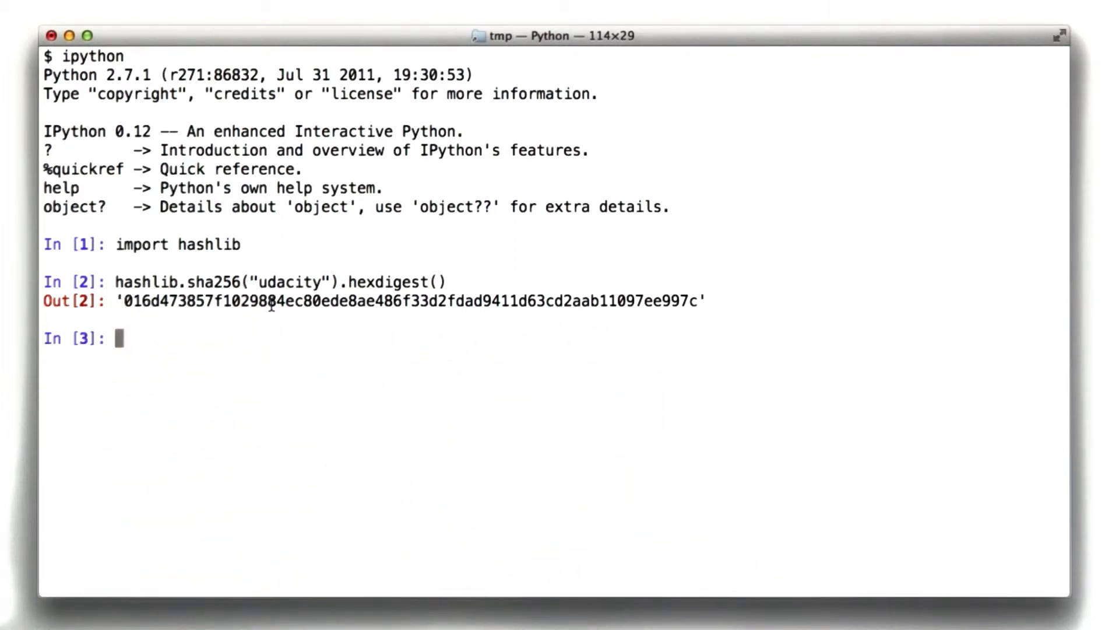
type("hashlib.sha256(\"udacity\").hexdigest()")
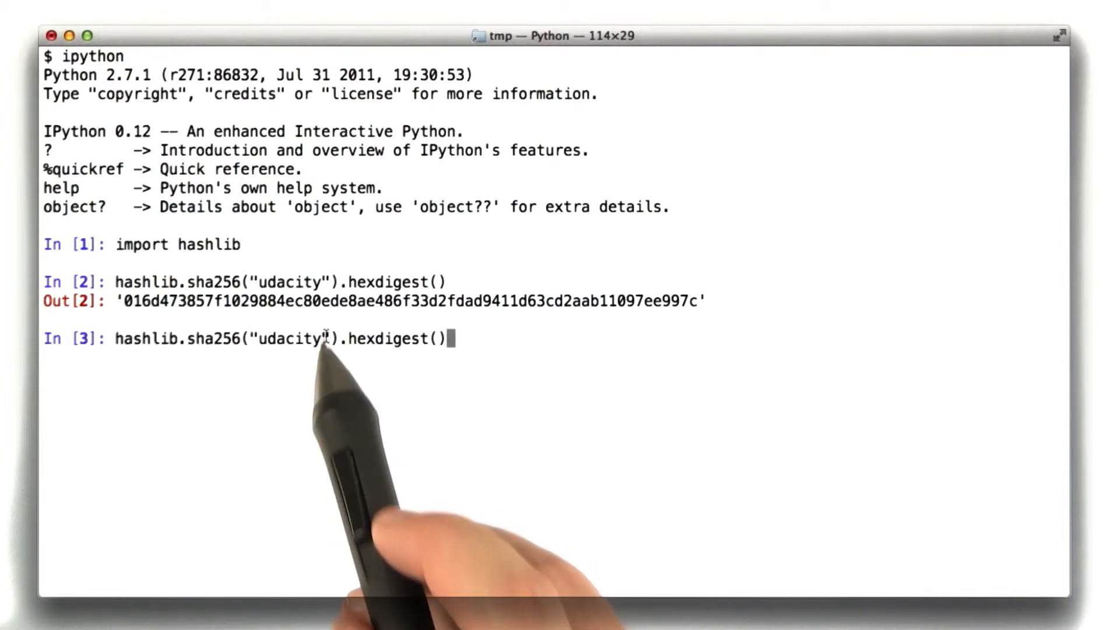